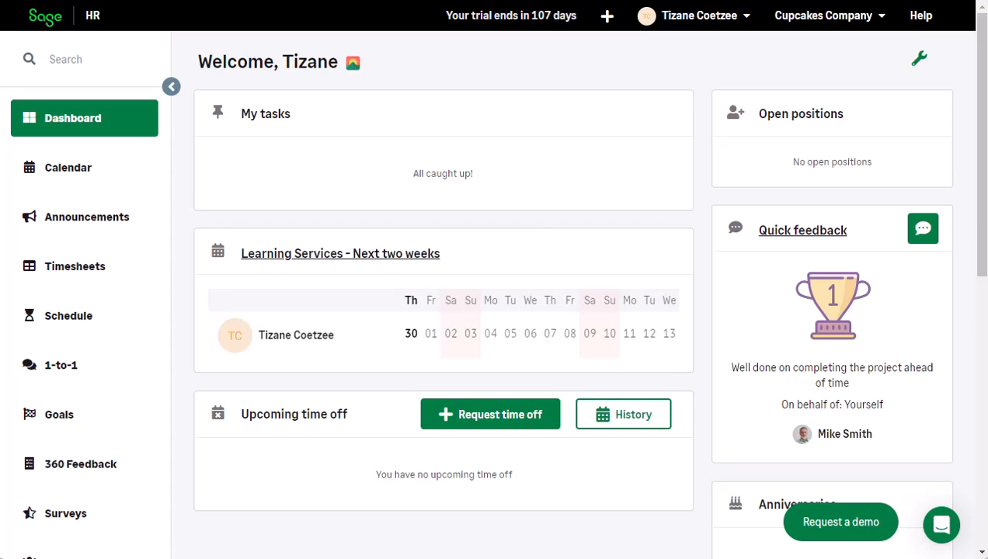
{"action": "mouse_move", "coordinate": [779, 21]}
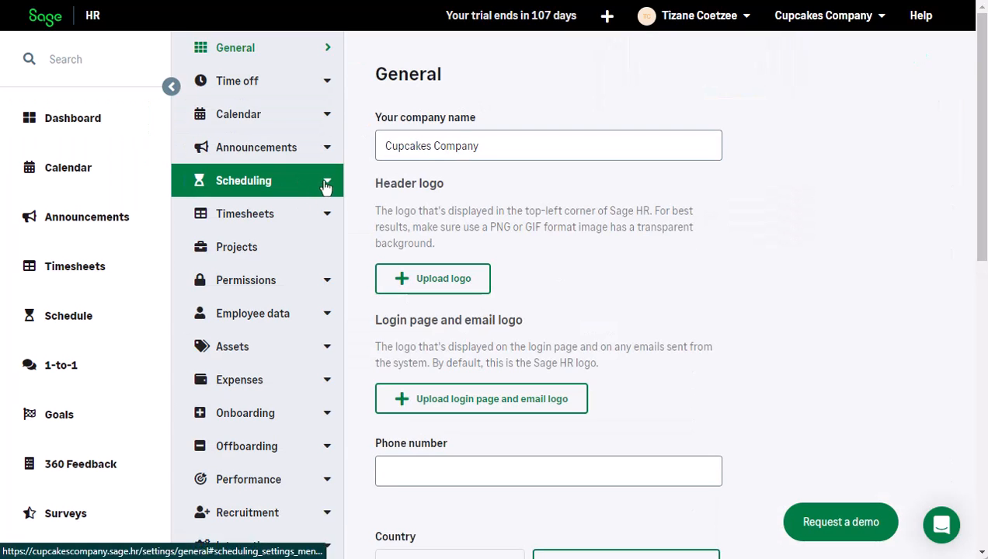
{"action": "left_click", "coordinate": [243, 181]}
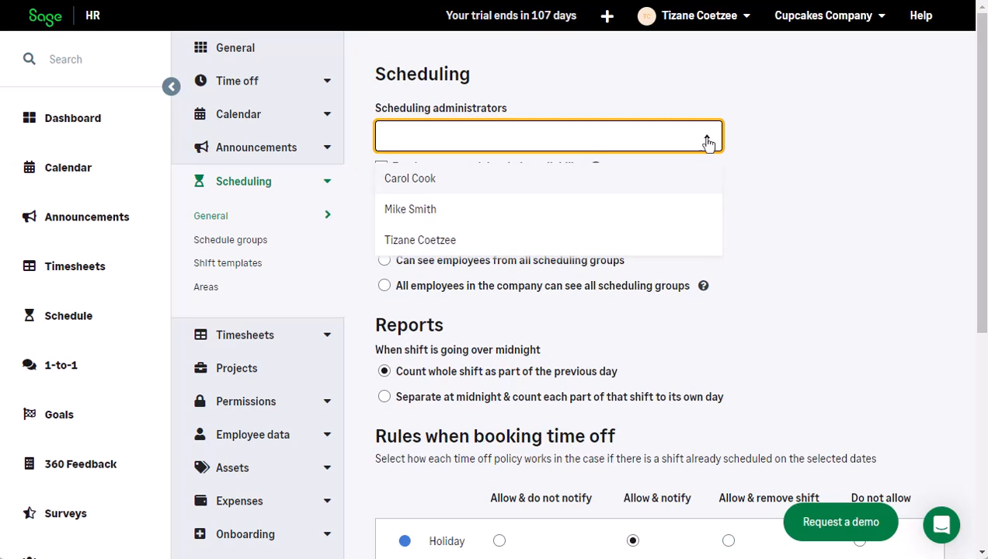
{"action": "left_click", "coordinate": [420, 240]}
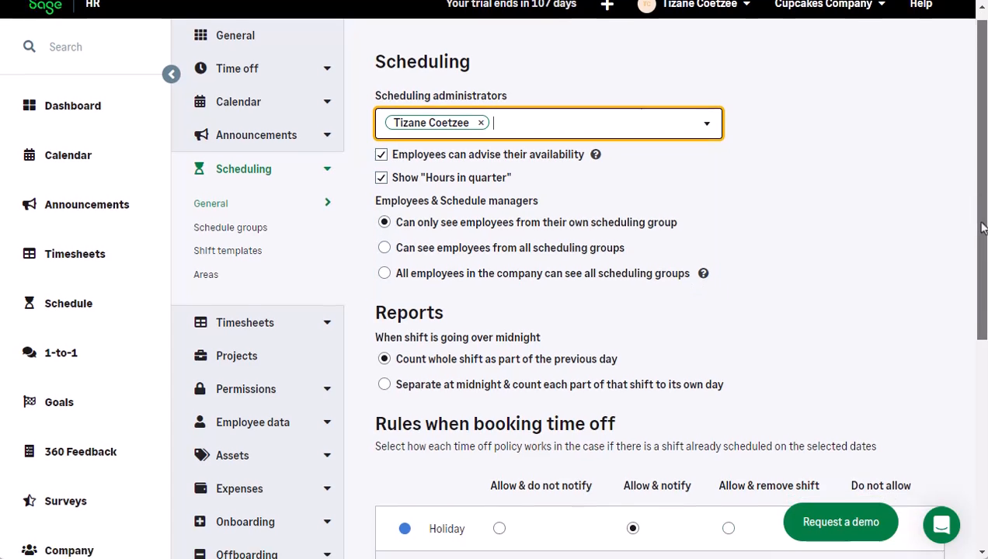
{"action": "scroll", "scroll_direction": "down", "scroll_amount": 3}
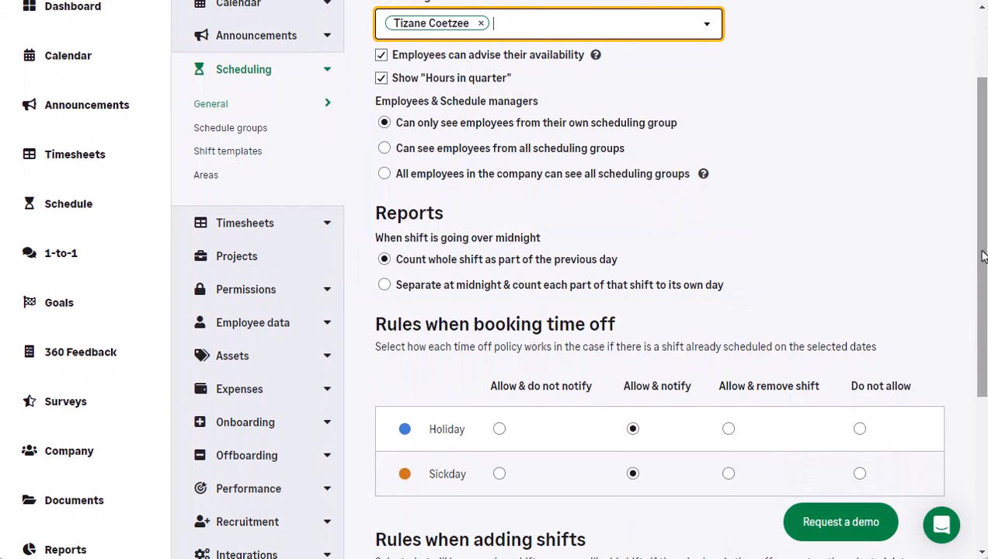
{"action": "scroll", "scroll_direction": "down", "scroll_amount": 3}
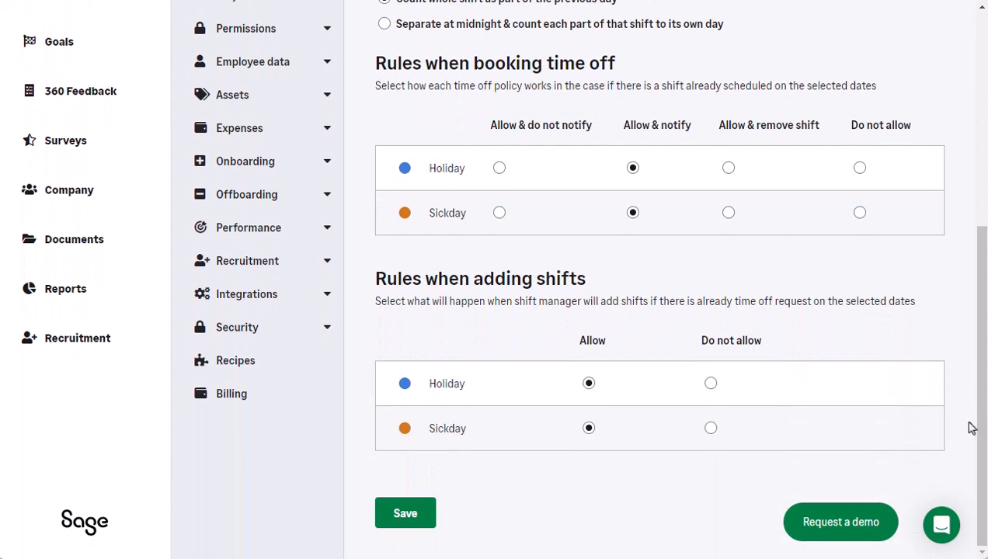
{"action": "mouse_move", "coordinate": [972, 402]}
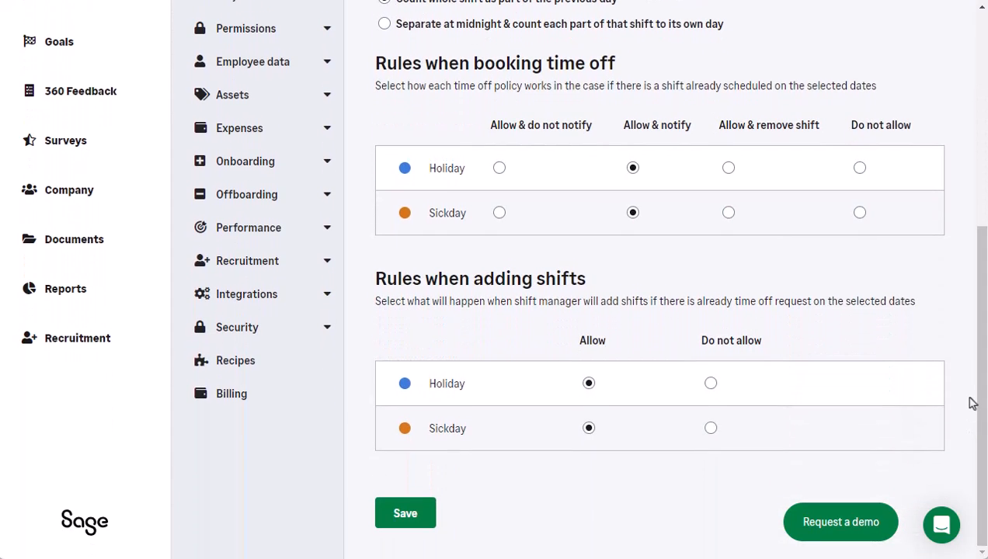
{"action": "left_click", "coordinate": [405, 512]}
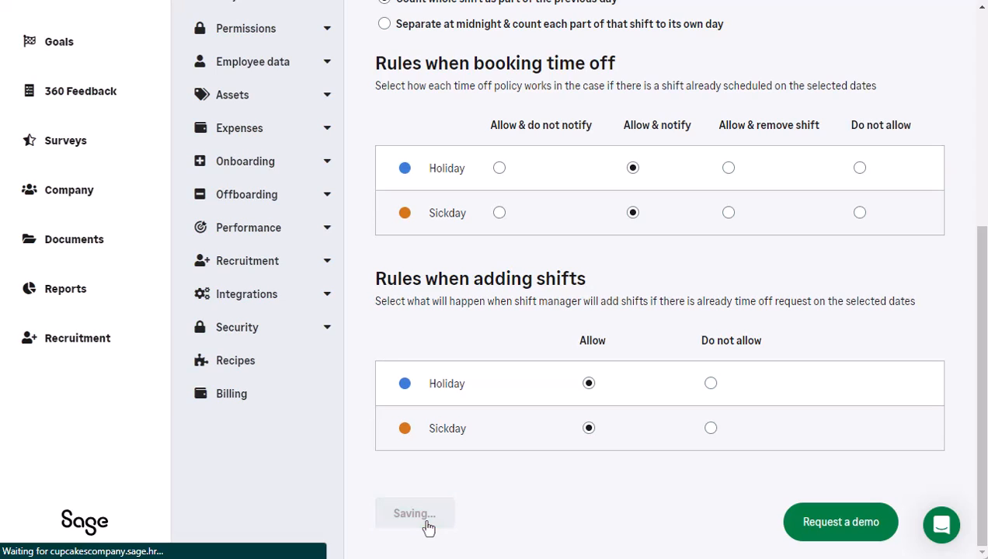
{"action": "left_click", "coordinate": [414, 513]}
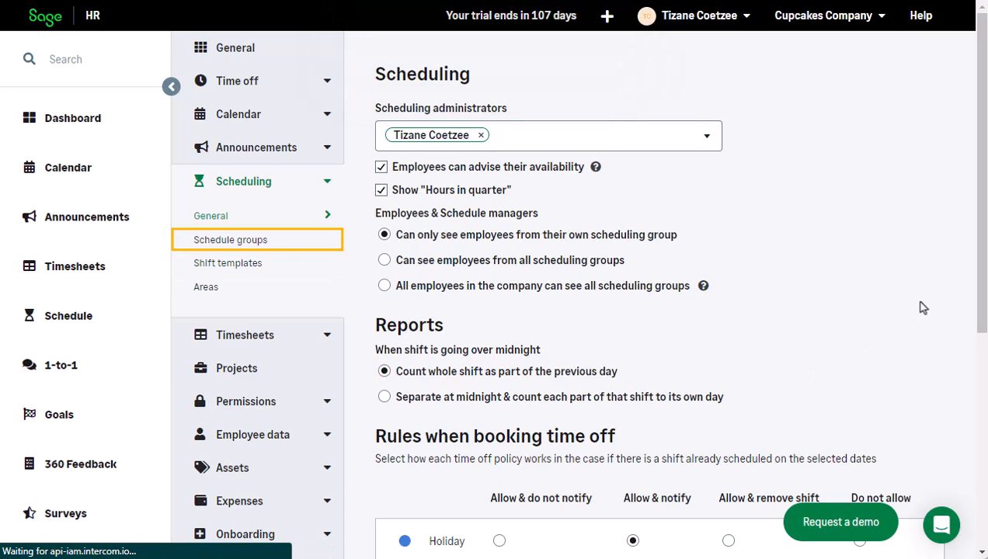
Add a schedule group titled 'Schedule One' with Enable open shifts ticked
{"action": "left_click", "coordinate": [230, 239]}
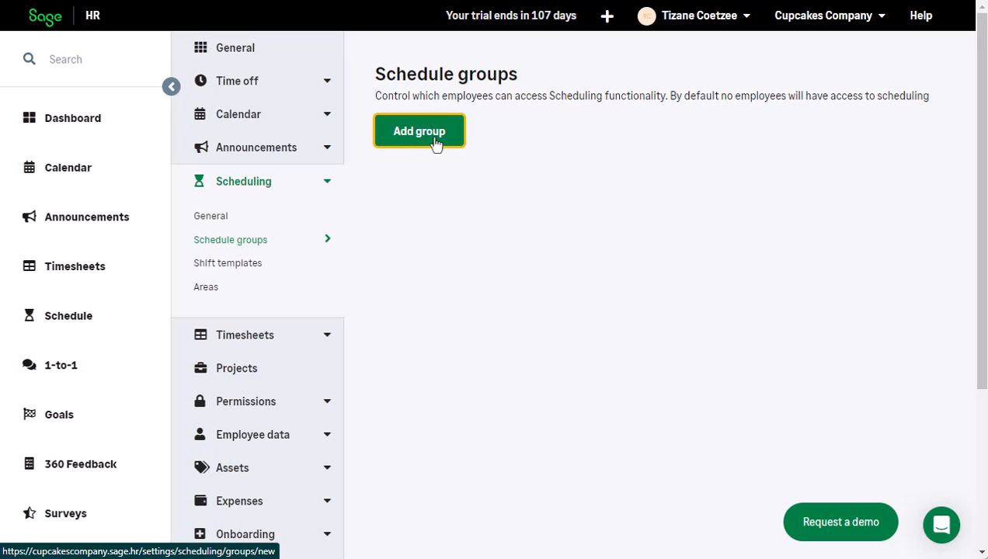
{"action": "left_click", "coordinate": [420, 131]}
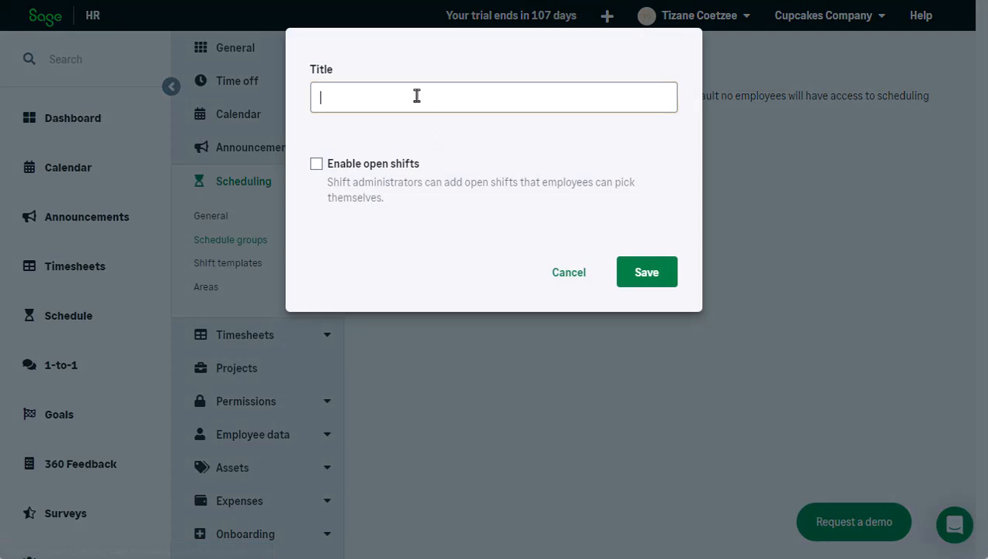
{"action": "type", "text": "Schedule One"}
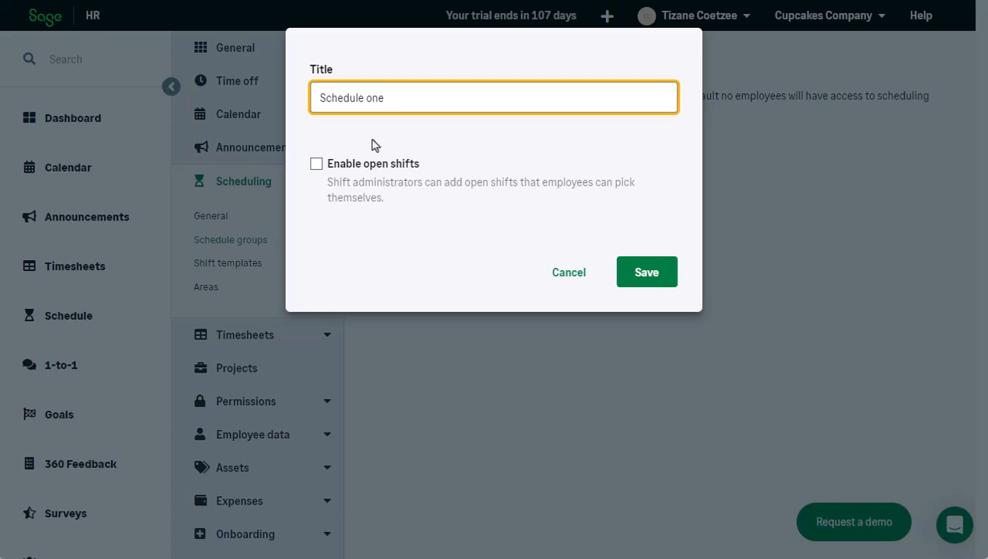
{"action": "left_click", "coordinate": [316, 163]}
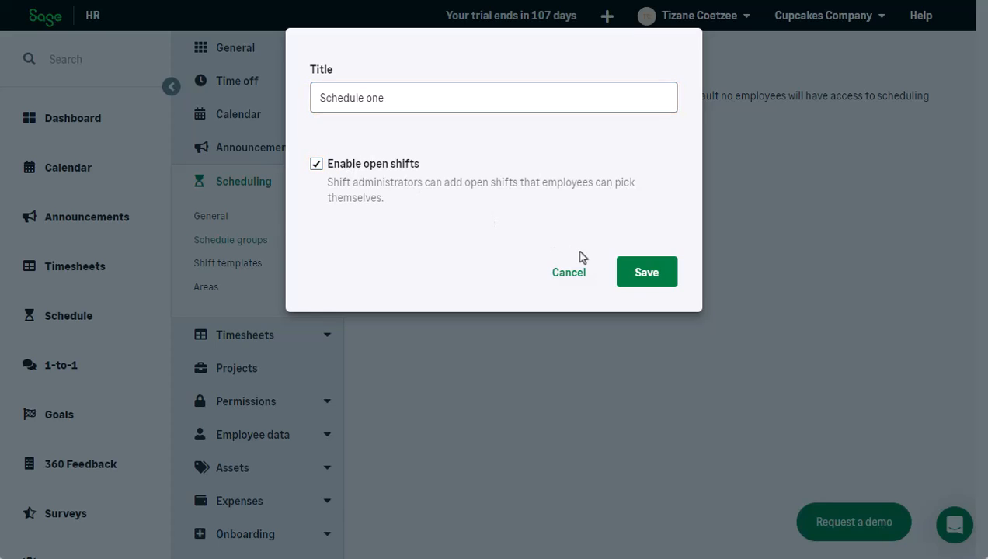
{"action": "left_click", "coordinate": [646, 272]}
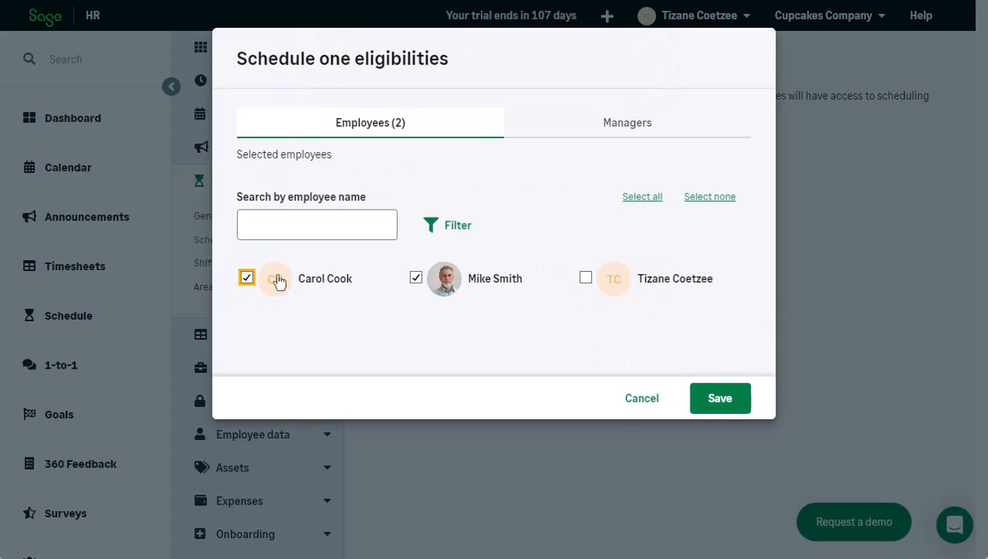
{"action": "left_click", "coordinate": [627, 122]}
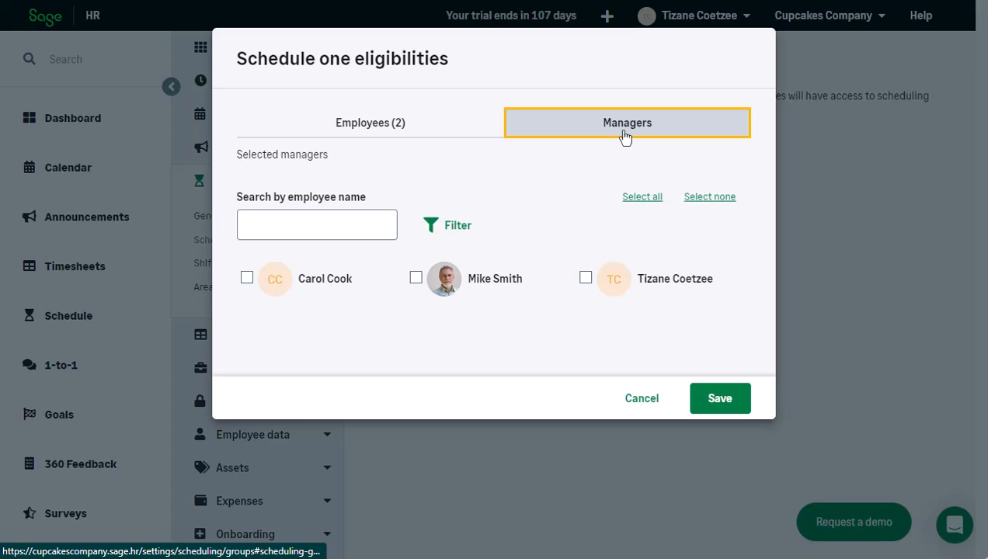
{"action": "left_click", "coordinate": [718, 398]}
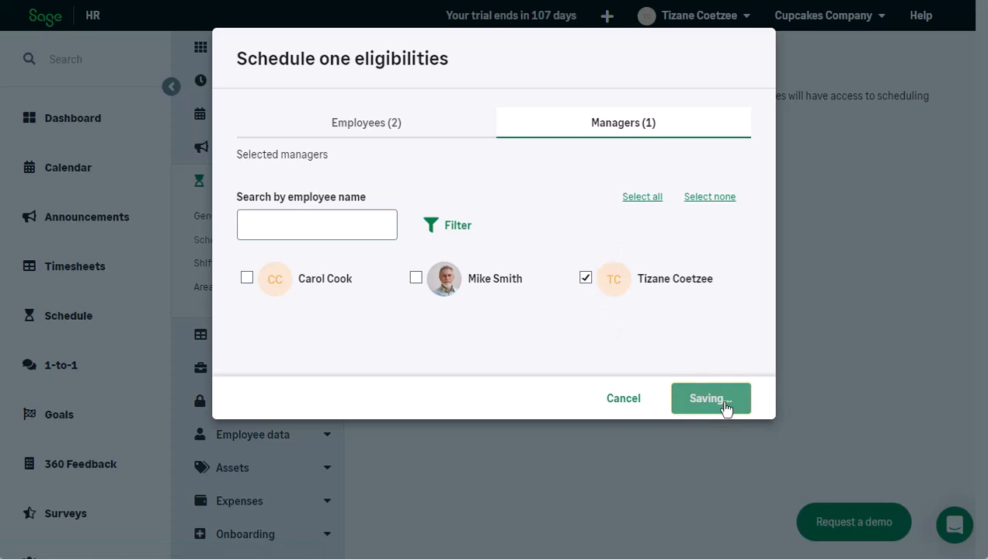
{"action": "left_click", "coordinate": [710, 397]}
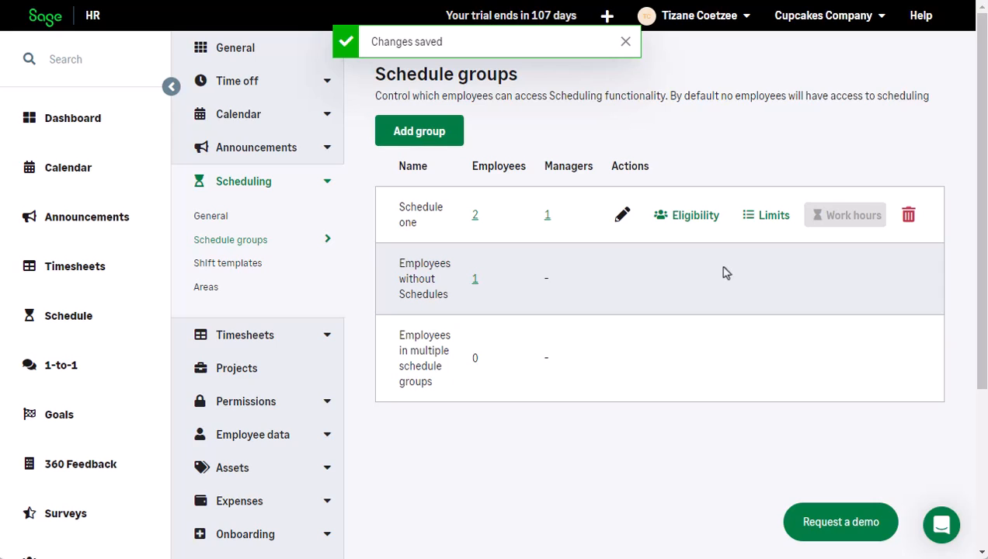
{"action": "mouse_move", "coordinate": [727, 247]}
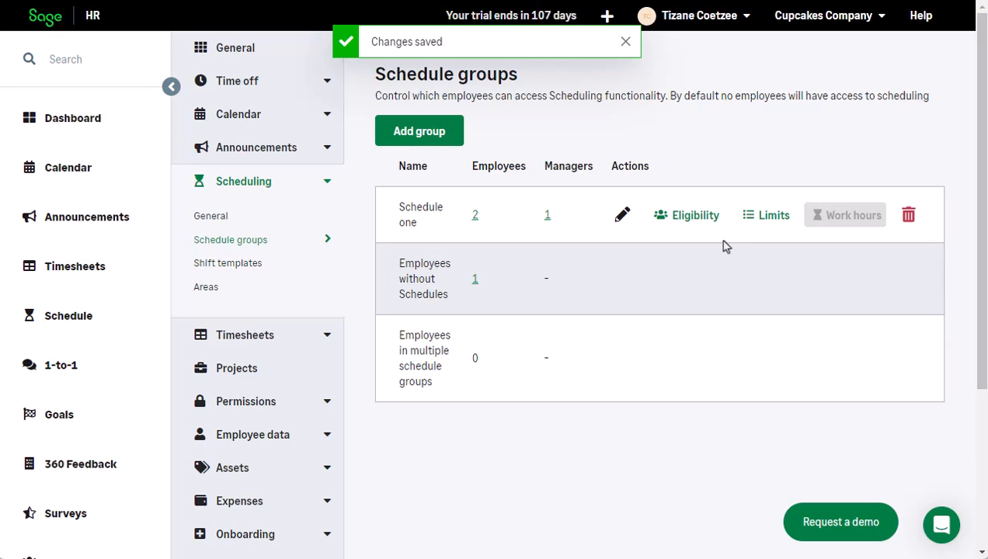
{"action": "mouse_move", "coordinate": [695, 215]}
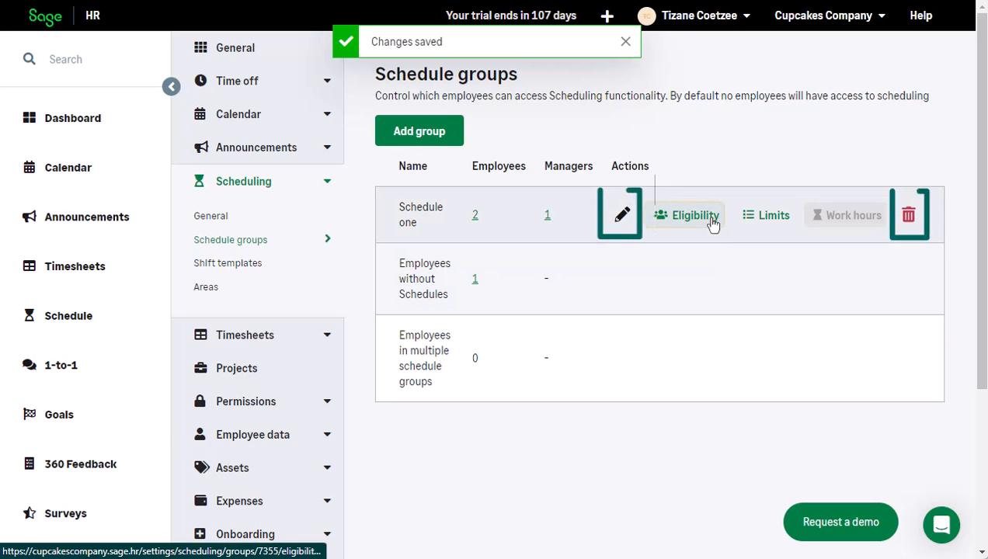
Review Schedule one's eligibility without changes and save its limits with none enabled
{"action": "left_click", "coordinate": [686, 215]}
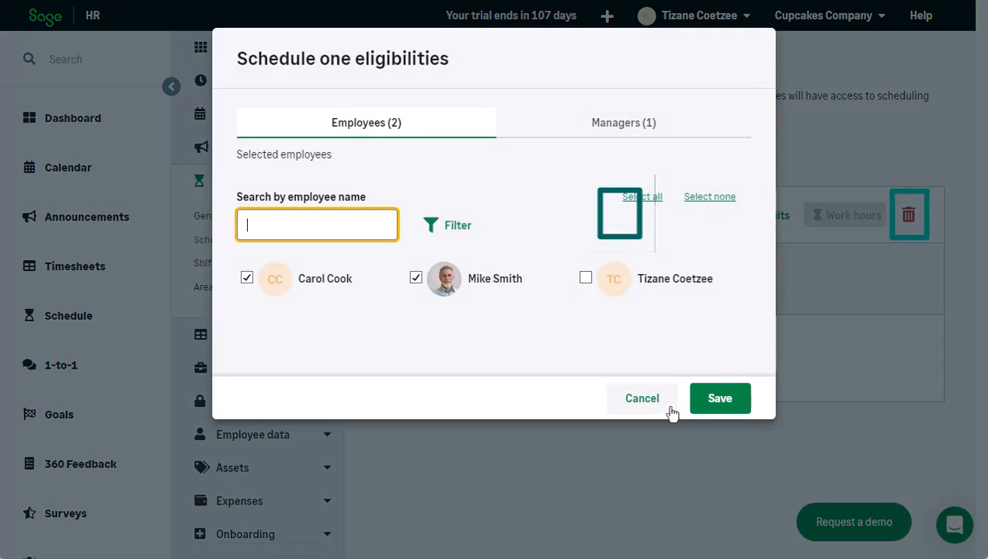
{"action": "left_click", "coordinate": [642, 398]}
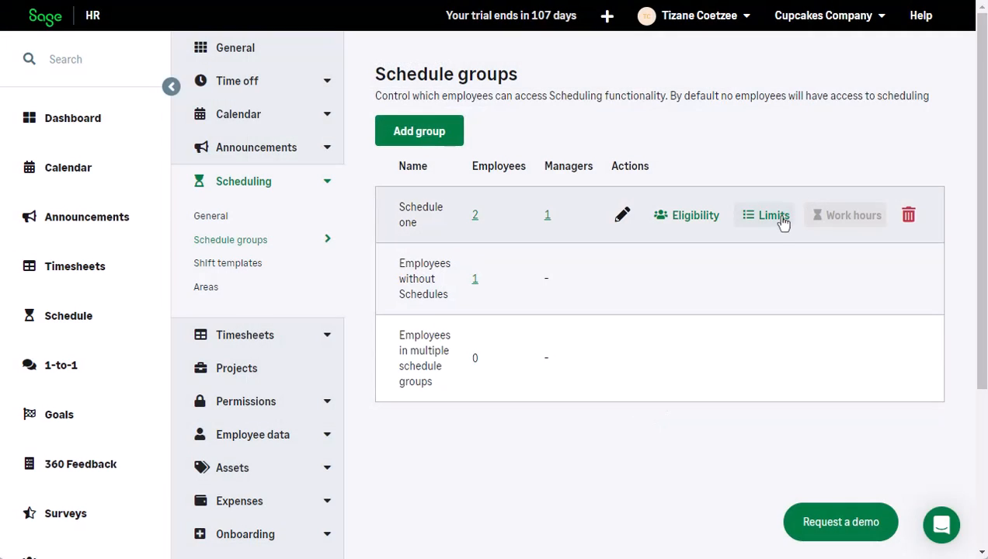
{"action": "left_click", "coordinate": [773, 215]}
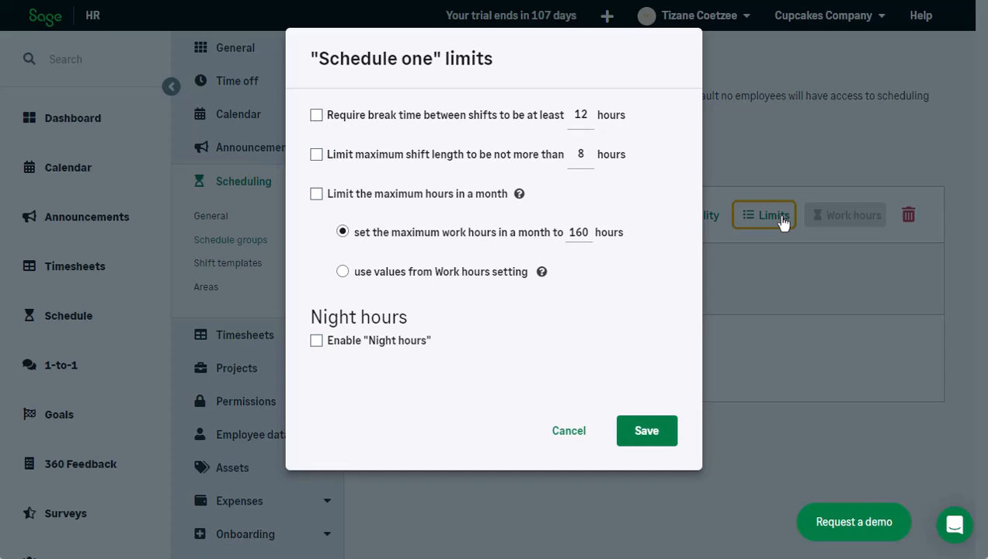
{"action": "mouse_move", "coordinate": [646, 431]}
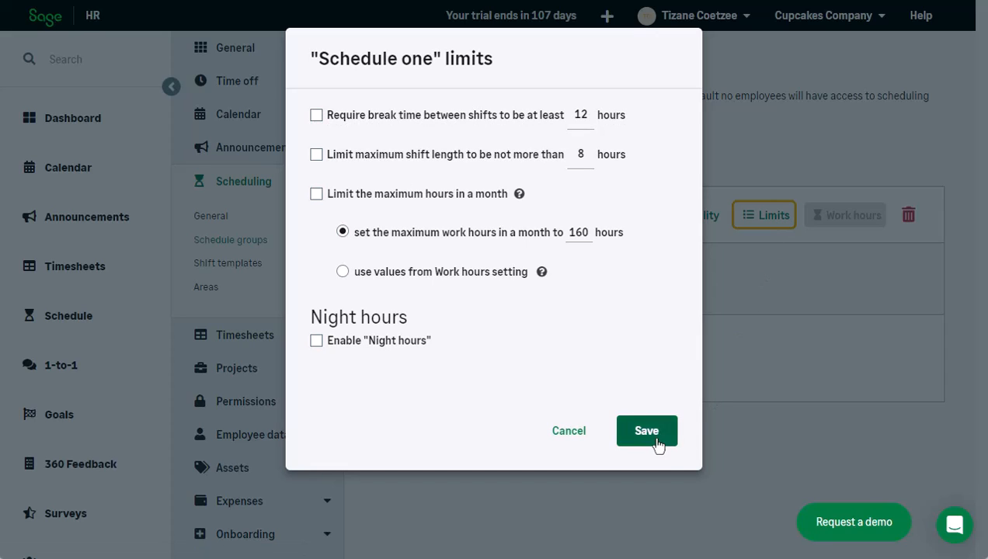
{"action": "left_click", "coordinate": [646, 431]}
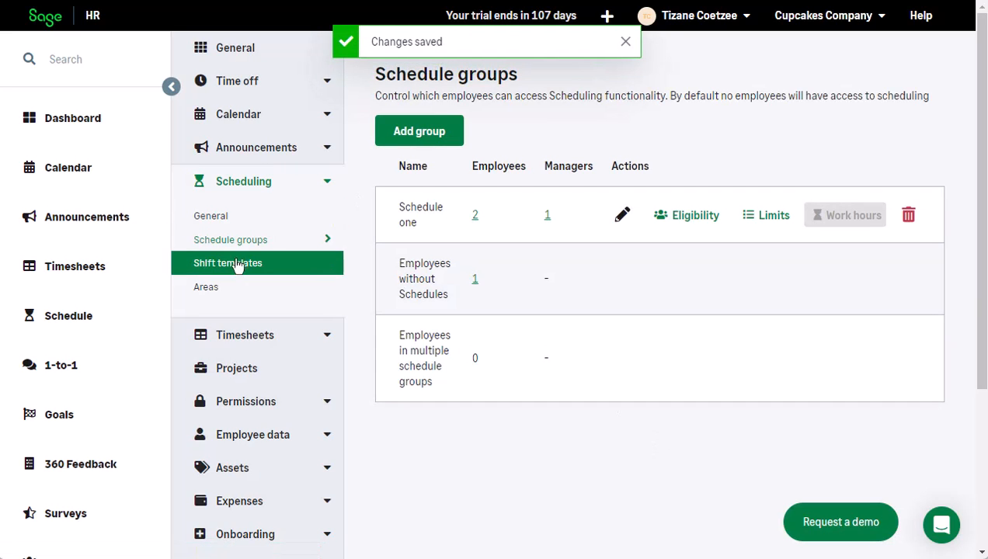
{"action": "left_click", "coordinate": [227, 262]}
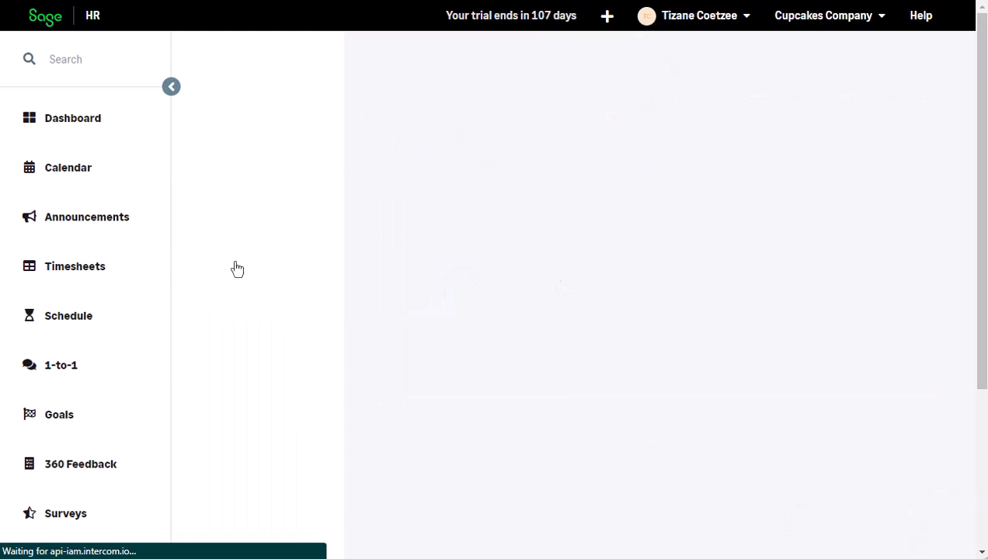
Add shift template 'Shift 1', 09:00–17:00, available to the Schedule one group
{"action": "left_click", "coordinate": [228, 263]}
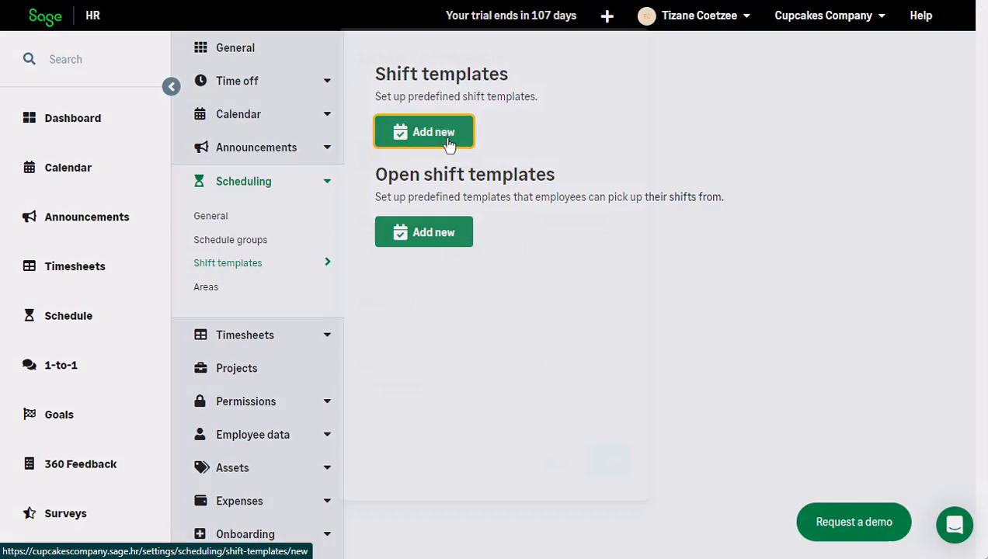
{"action": "left_click", "coordinate": [424, 131]}
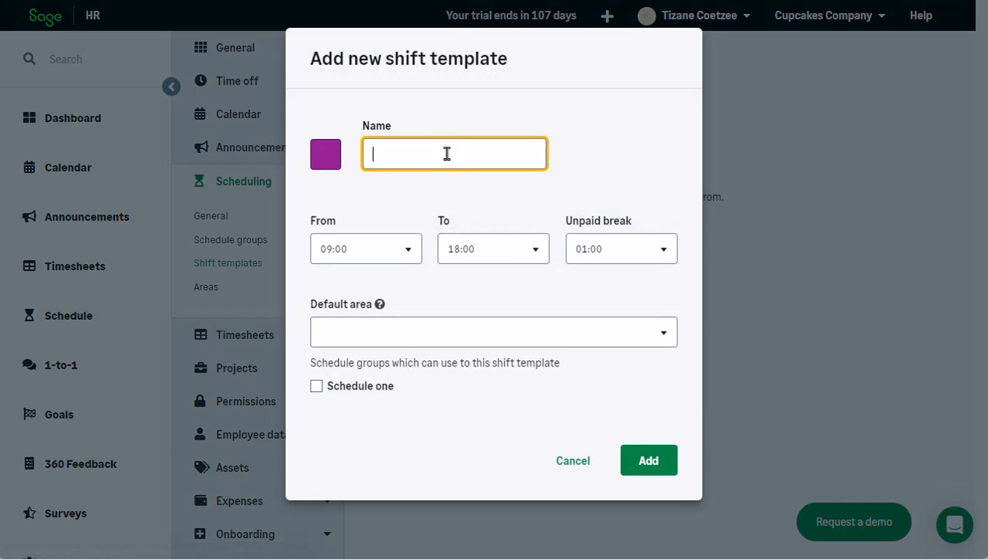
{"action": "type", "text": "Shift 1"}
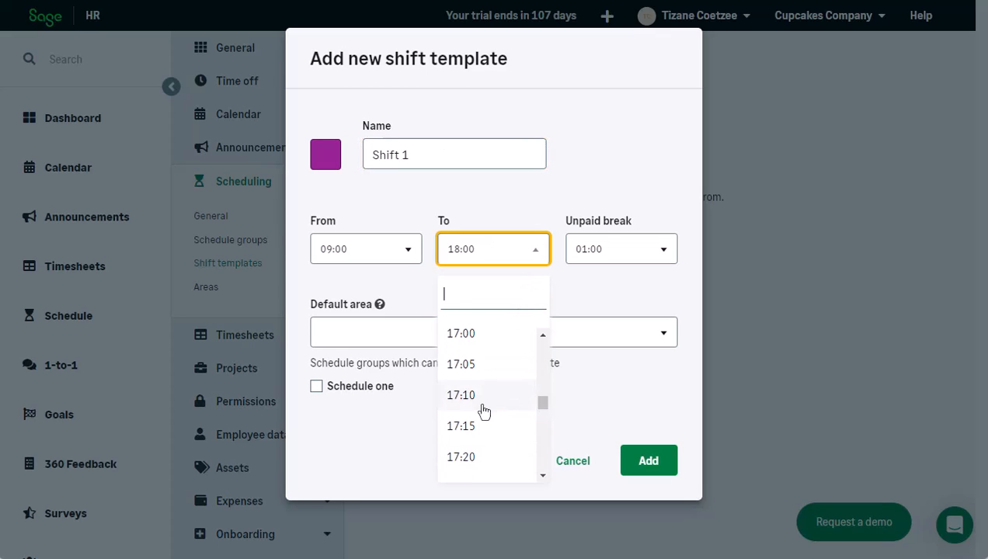
{"action": "left_click", "coordinate": [461, 334]}
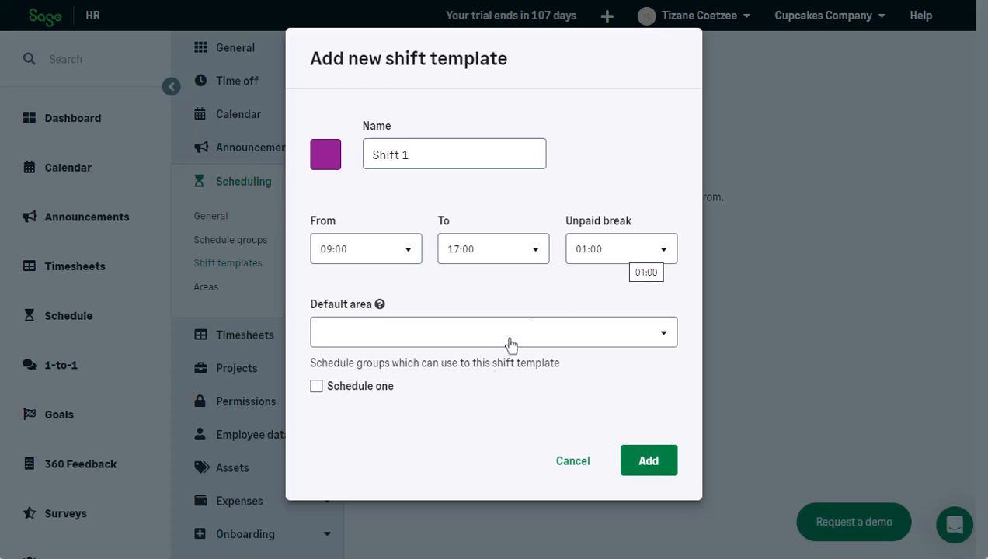
{"action": "left_click", "coordinate": [316, 387]}
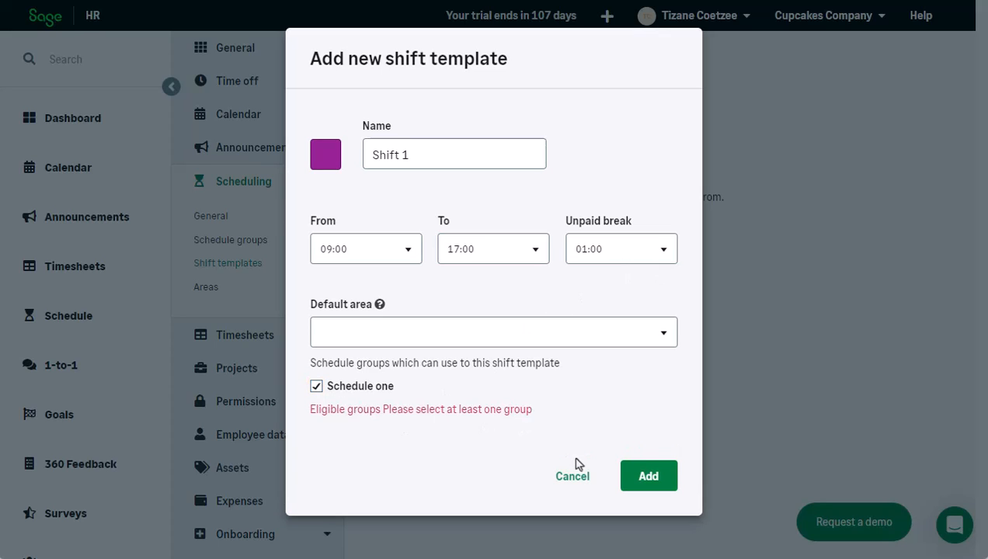
{"action": "left_click", "coordinate": [648, 477]}
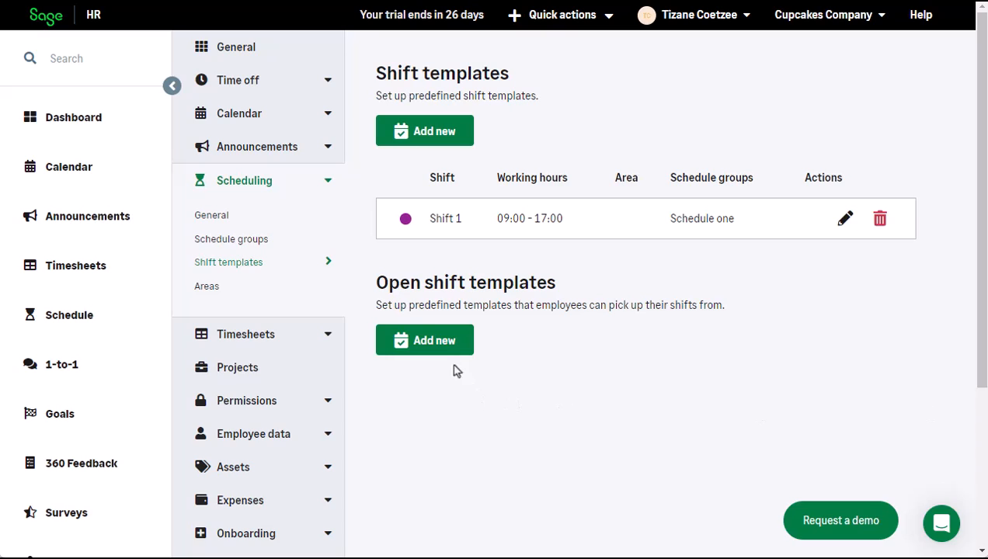
{"action": "mouse_move", "coordinate": [425, 341]}
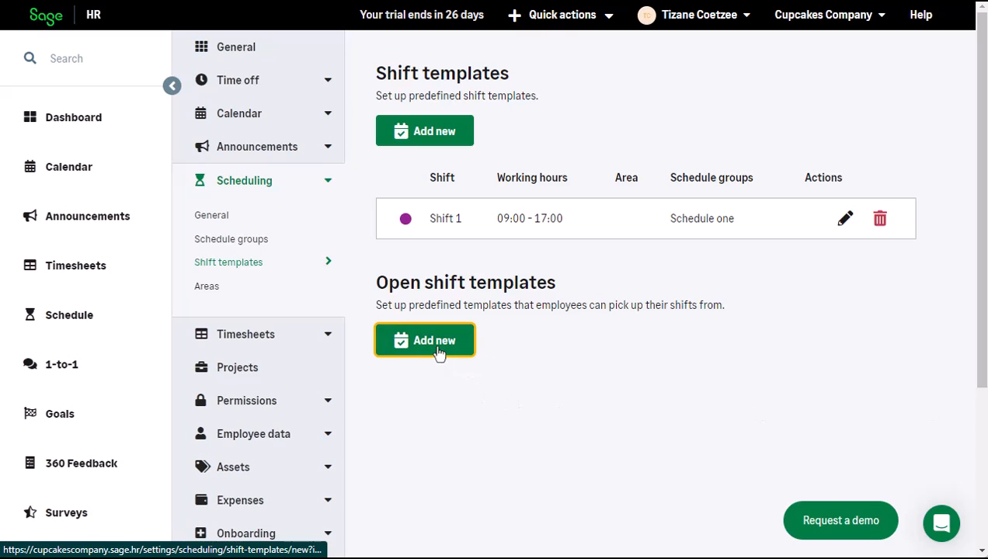
Add 'Open shift 1' ending 17:00, default area LS Admin, 4 shifts, for Schedule one
{"action": "left_click", "coordinate": [425, 340]}
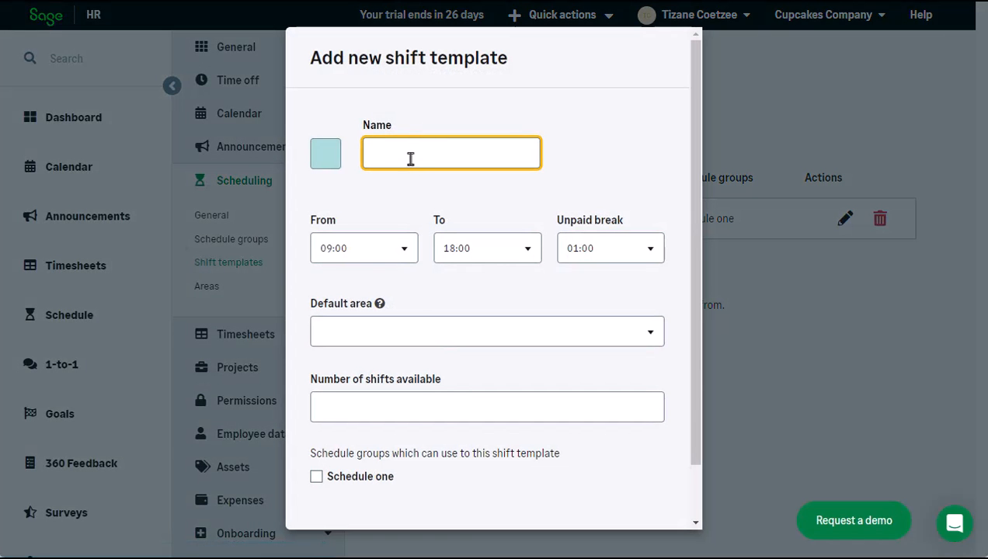
{"action": "type", "text": "Open shift 1"}
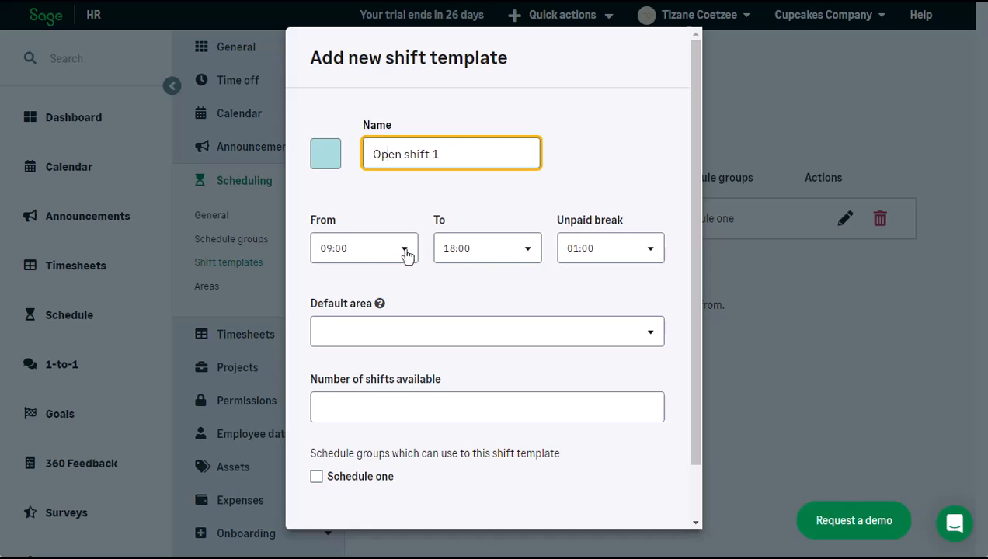
{"action": "left_click", "coordinate": [487, 247]}
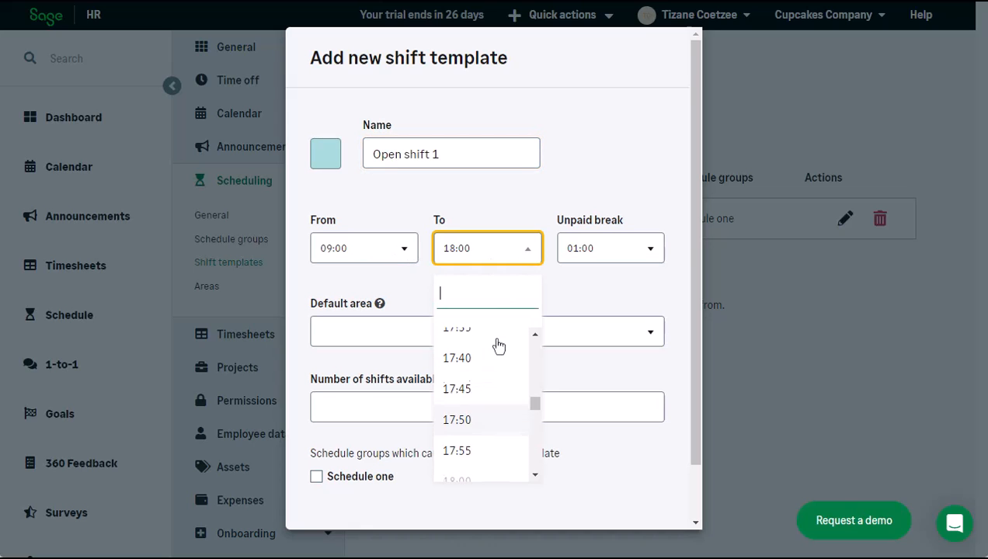
{"action": "scroll", "scroll_direction": "up", "scroll_amount": 3}
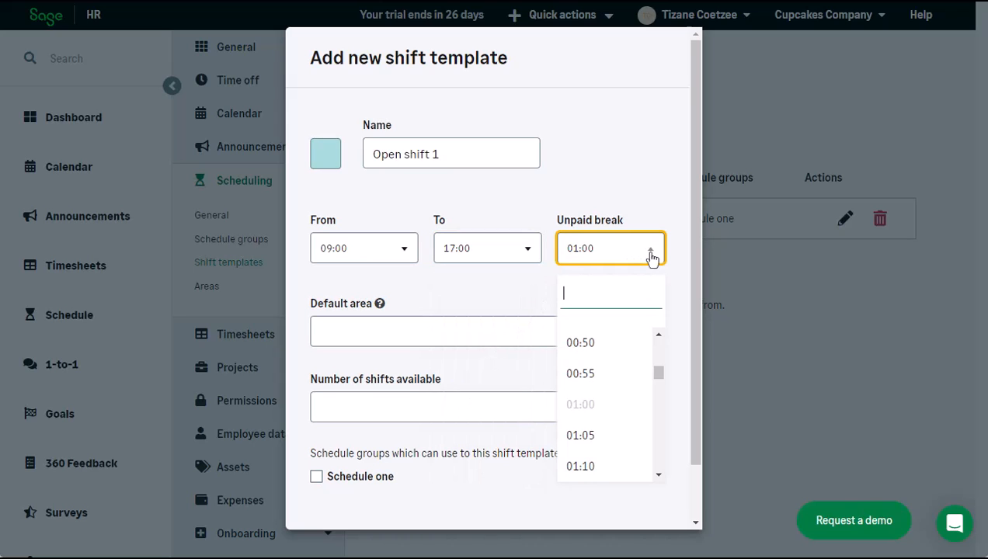
{"action": "left_click", "coordinate": [487, 332]}
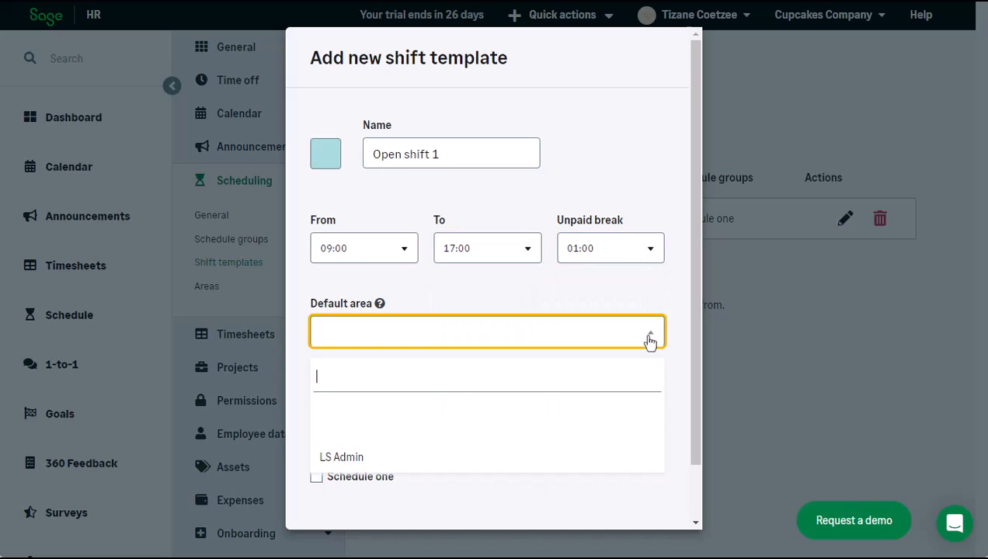
{"action": "left_click", "coordinate": [341, 456]}
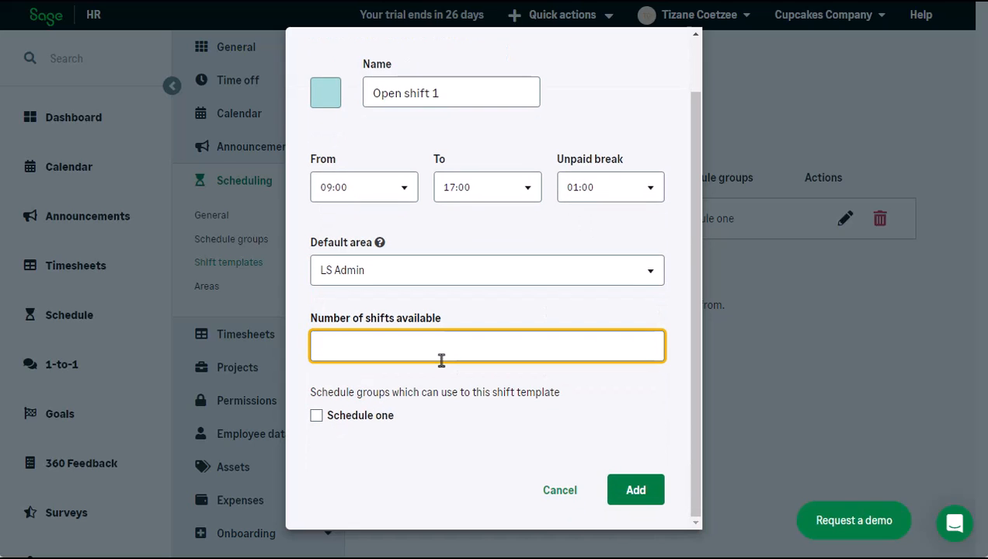
{"action": "type", "text": "4"}
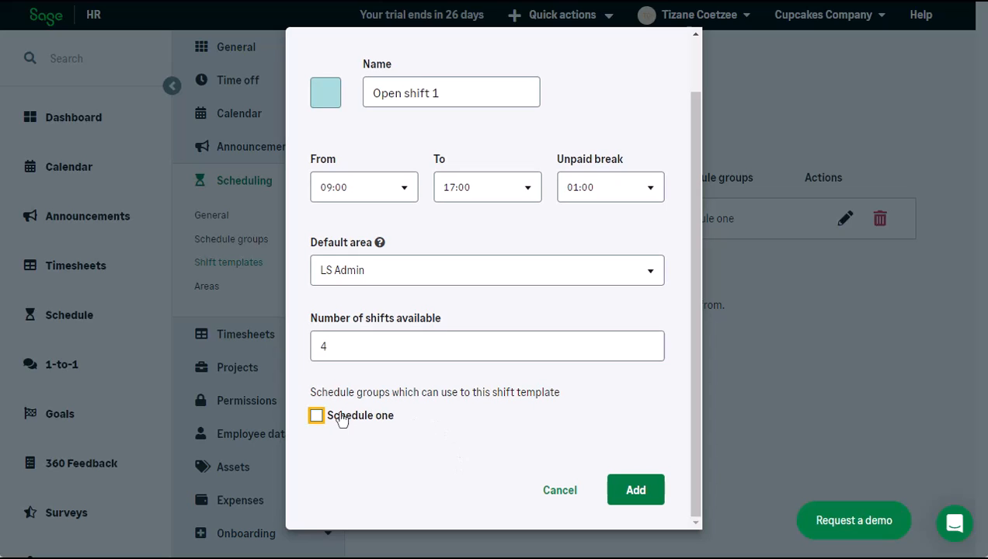
{"action": "left_click", "coordinate": [316, 415]}
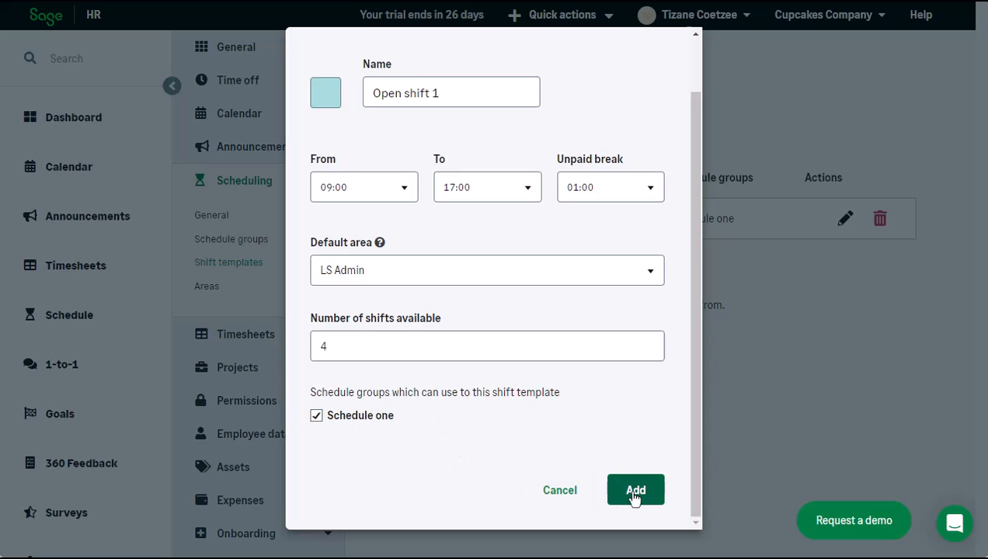
{"action": "left_click", "coordinate": [635, 490]}
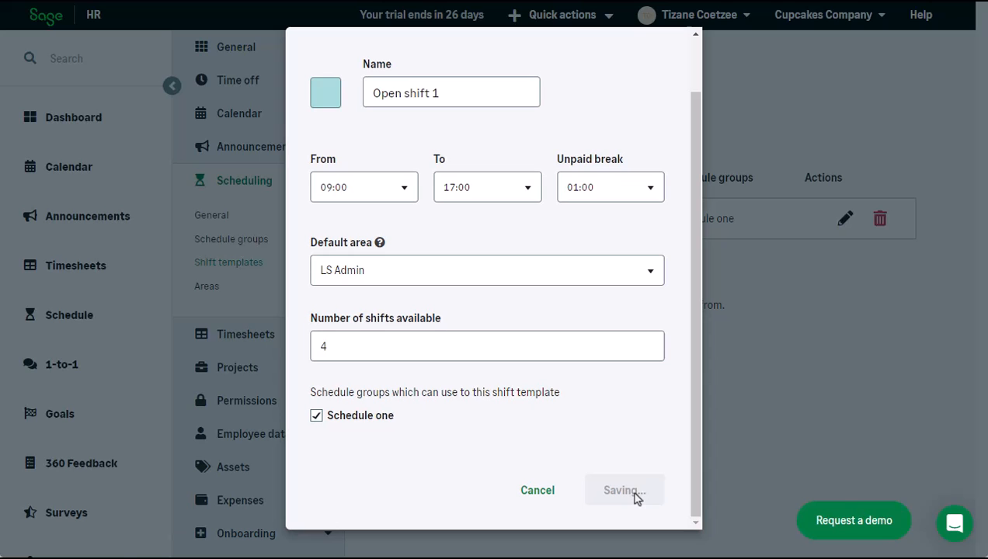
{"action": "left_click", "coordinate": [624, 490]}
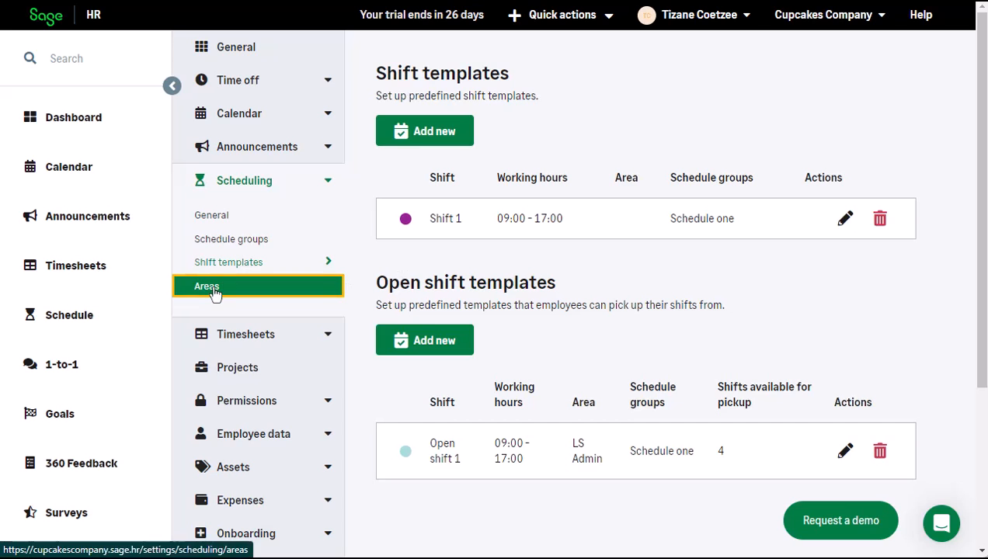
Add a new area titled 'LS Admin' under Scheduling Areas and save it
{"action": "left_click", "coordinate": [206, 286]}
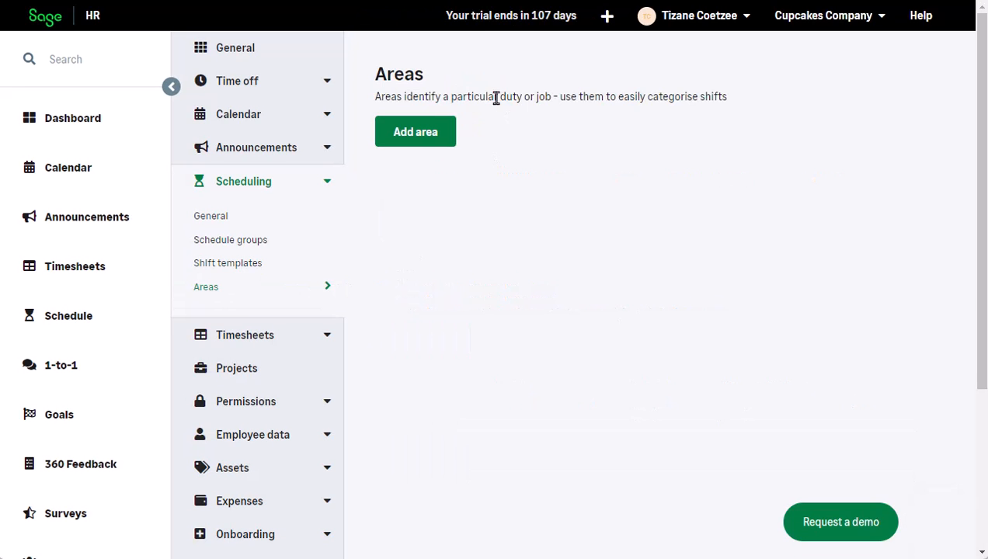
{"action": "left_click", "coordinate": [416, 131]}
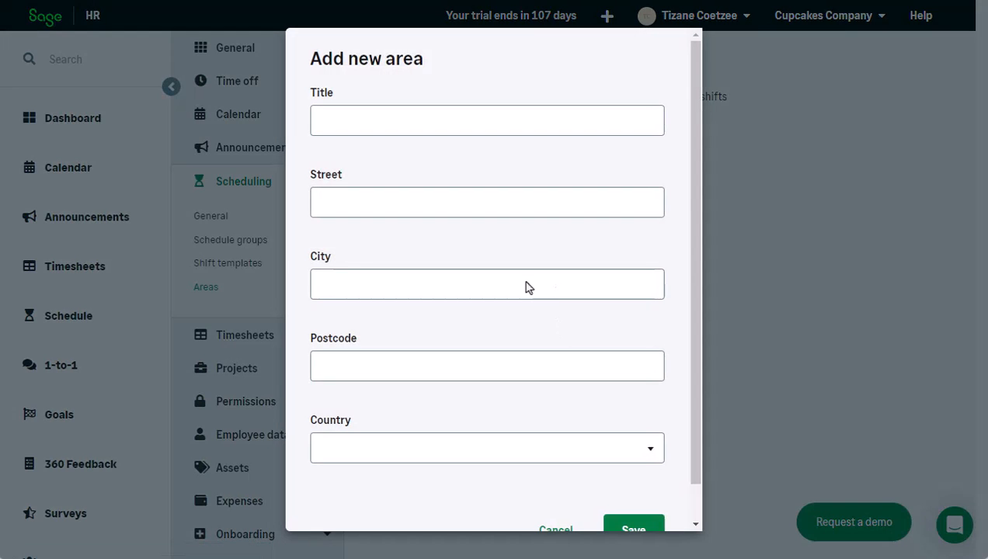
{"action": "left_click", "coordinate": [487, 120]}
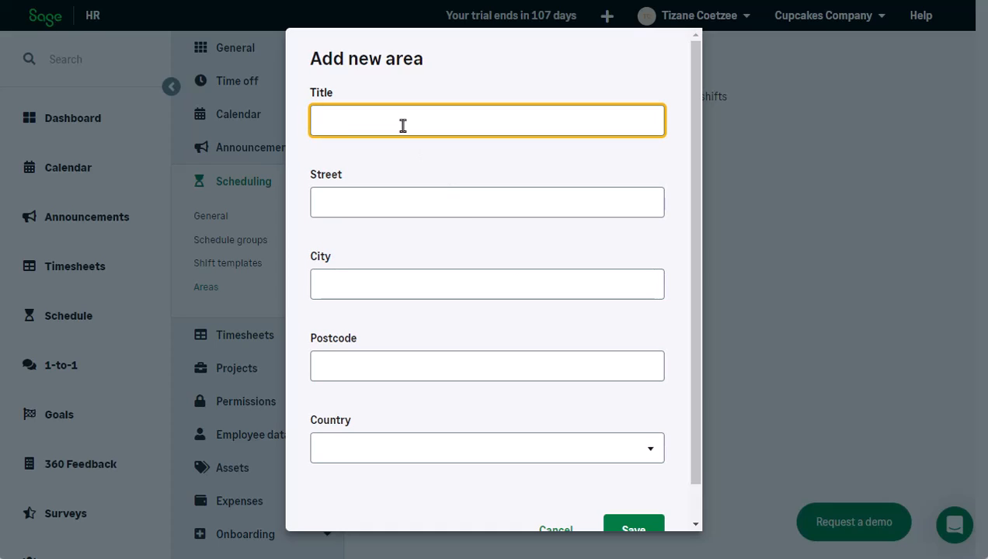
{"action": "type", "text": "LS Admin"}
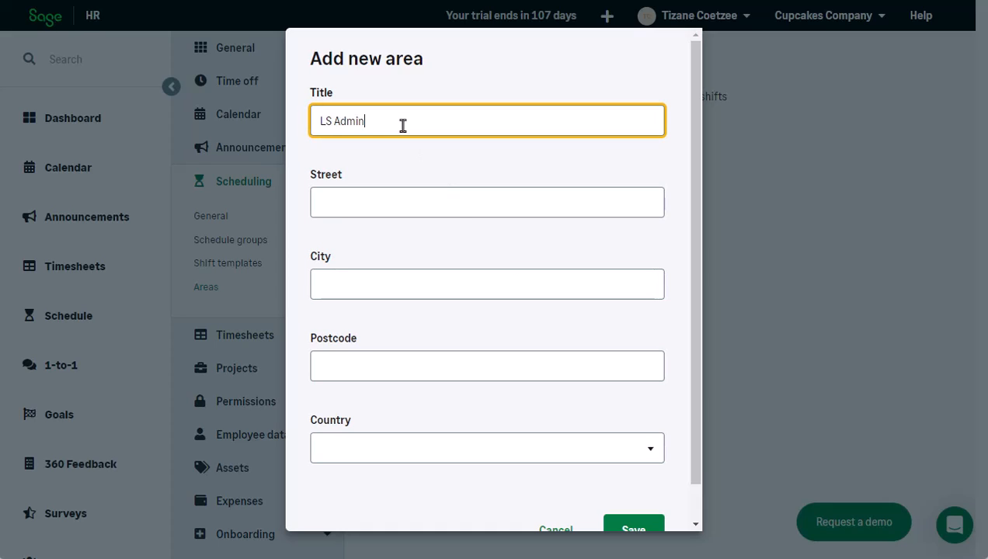
{"action": "mouse_move", "coordinate": [580, 366]}
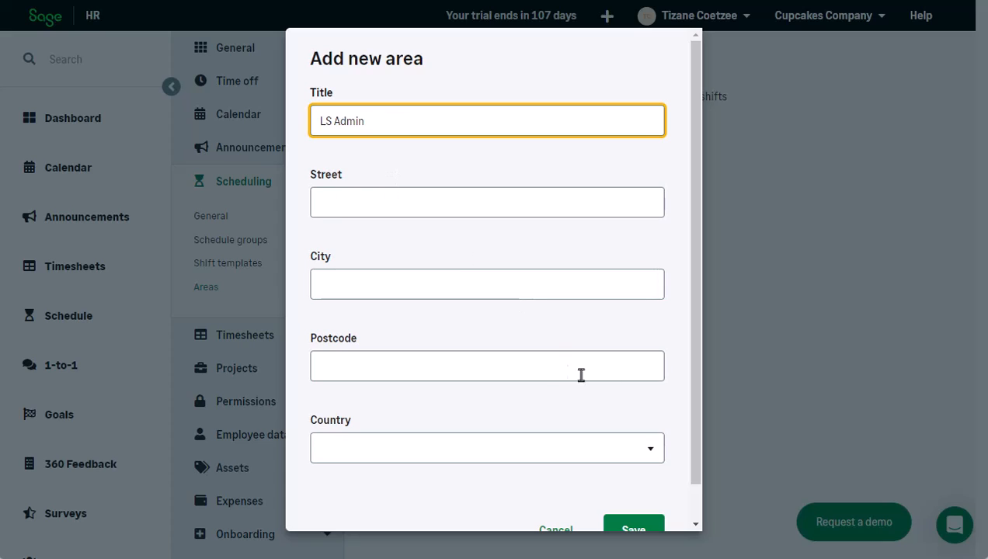
{"action": "left_click", "coordinate": [633, 529]}
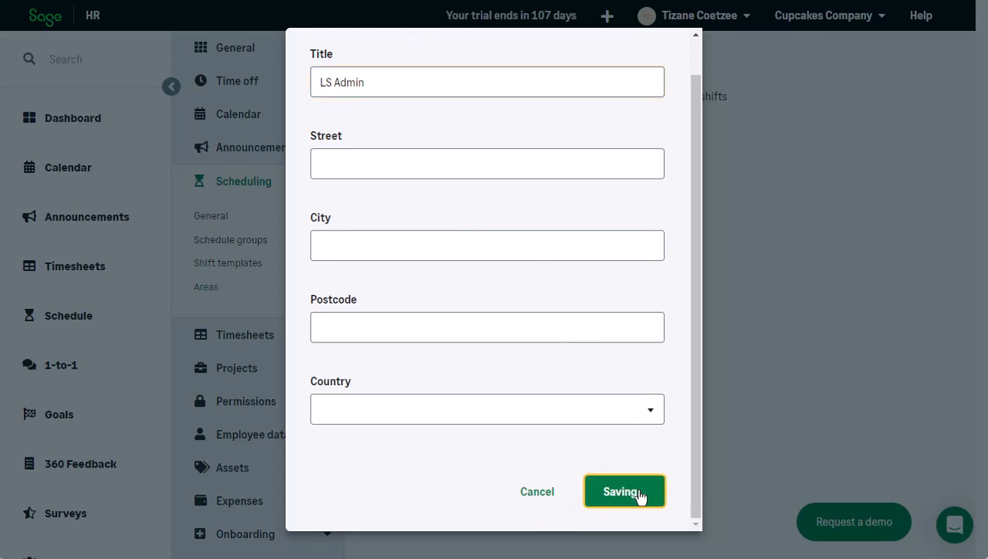
{"action": "left_click", "coordinate": [624, 491]}
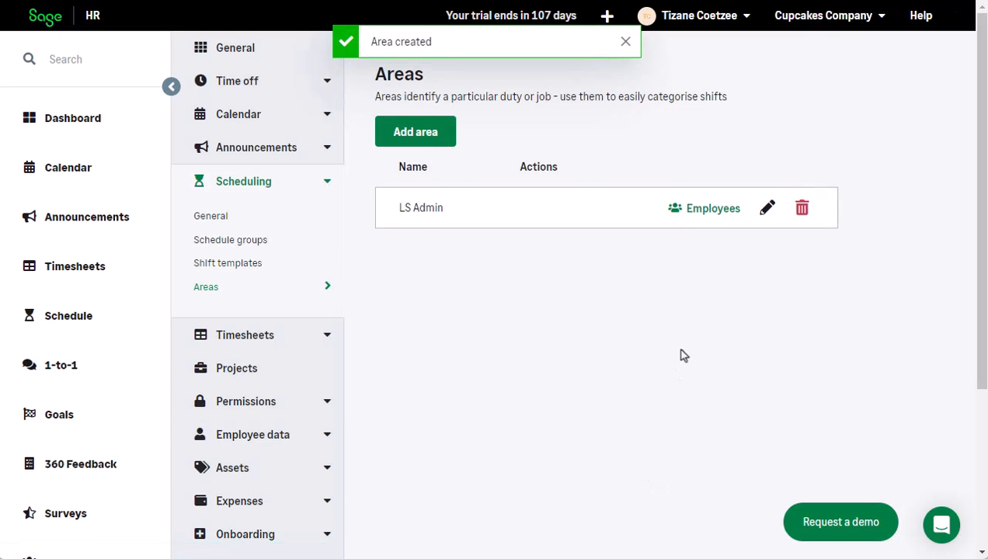
{"action": "left_click", "coordinate": [703, 208]}
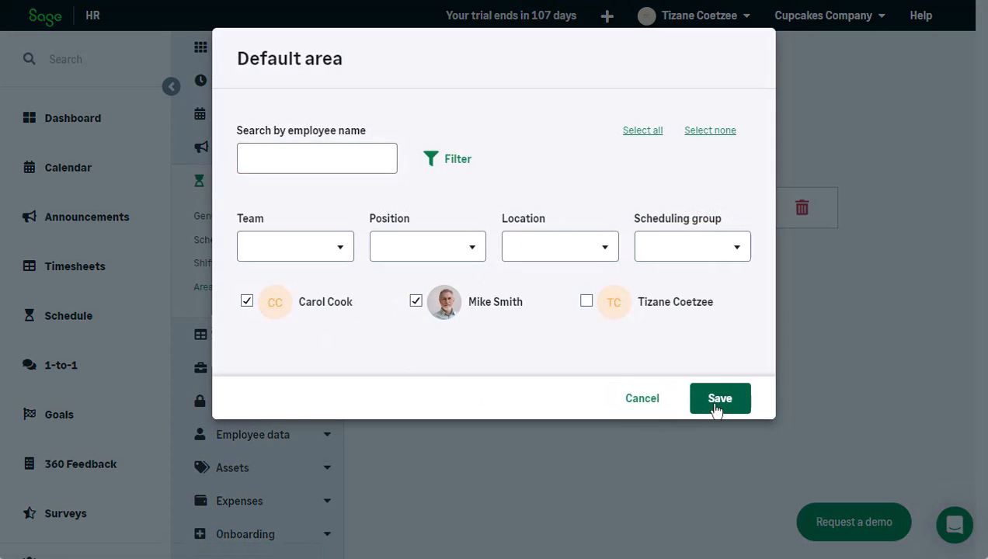
{"action": "left_click", "coordinate": [720, 398]}
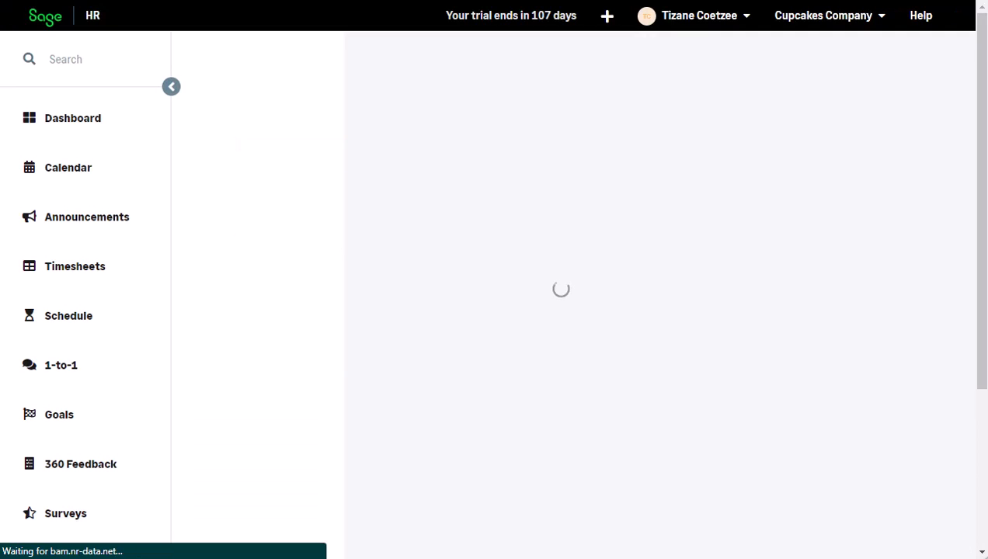